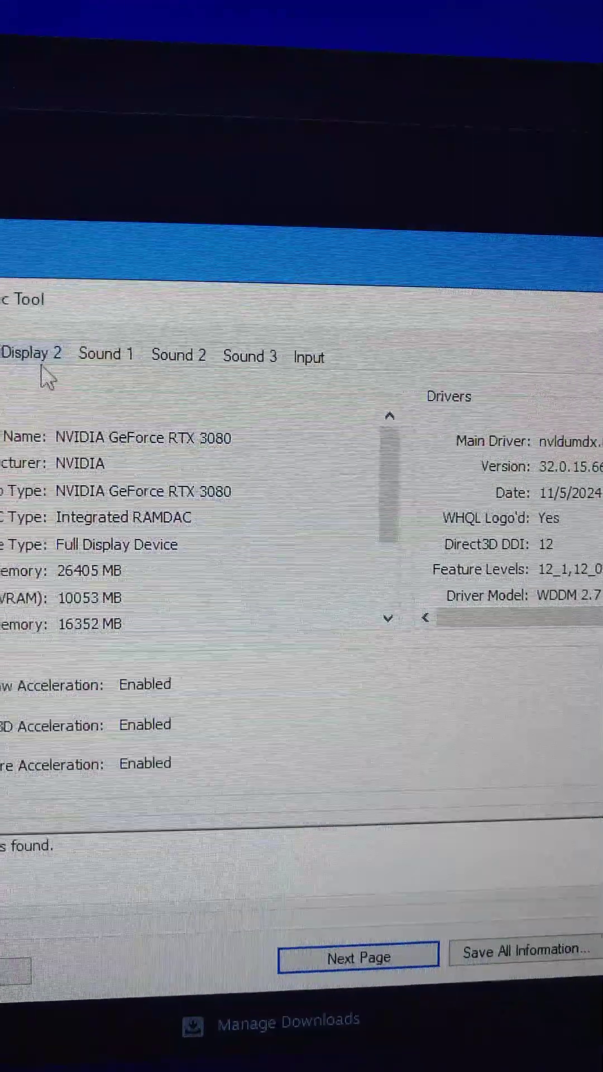
# Set LSFG 2.3 frame generation mode to the higher X3/X4 multiplier.
pyautogui.click(96, 347)
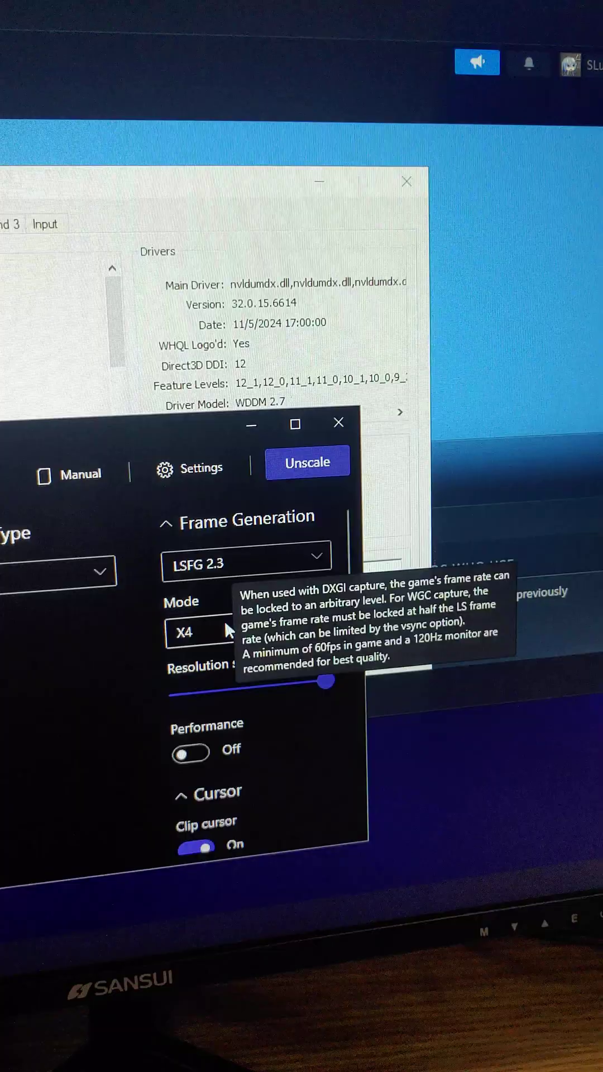
pyautogui.click(206, 629)
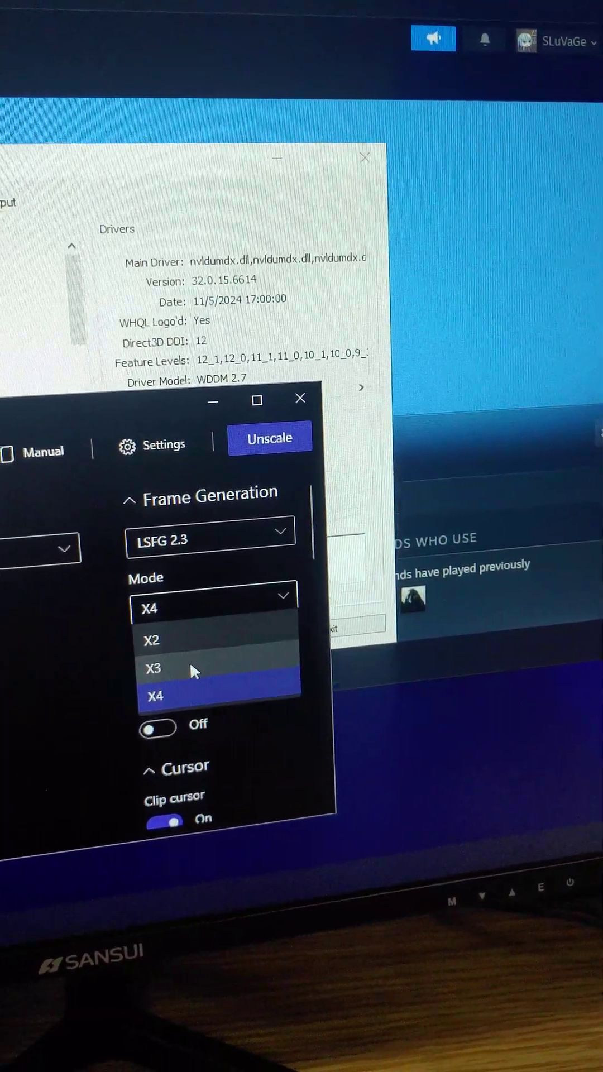
pyautogui.click(153, 668)
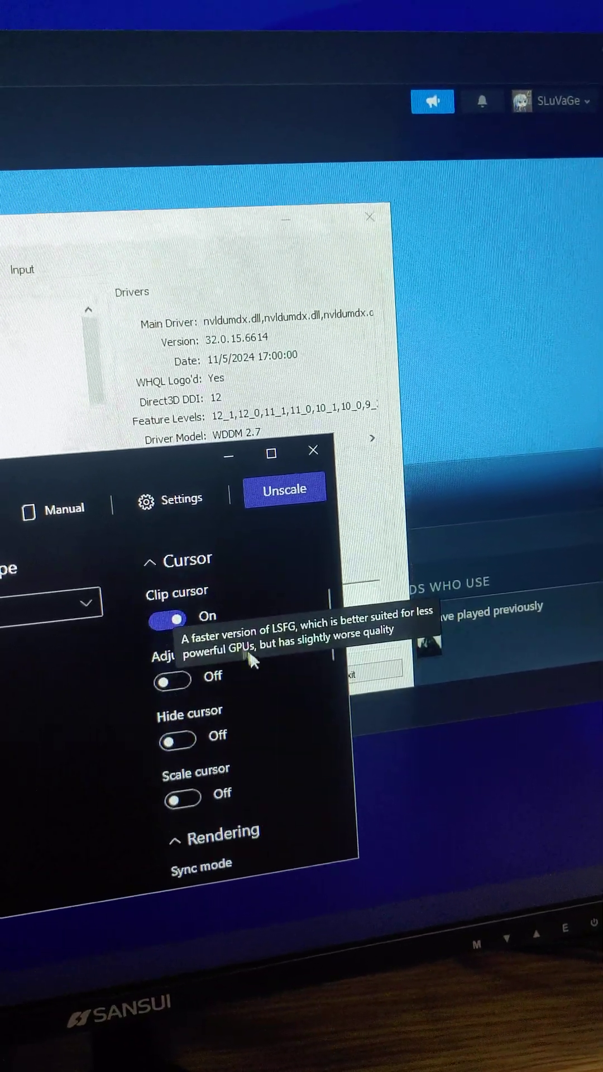
# Keep Draw FPS on and switch the capture API from DXGI to WGC.
pyautogui.scroll(-3)
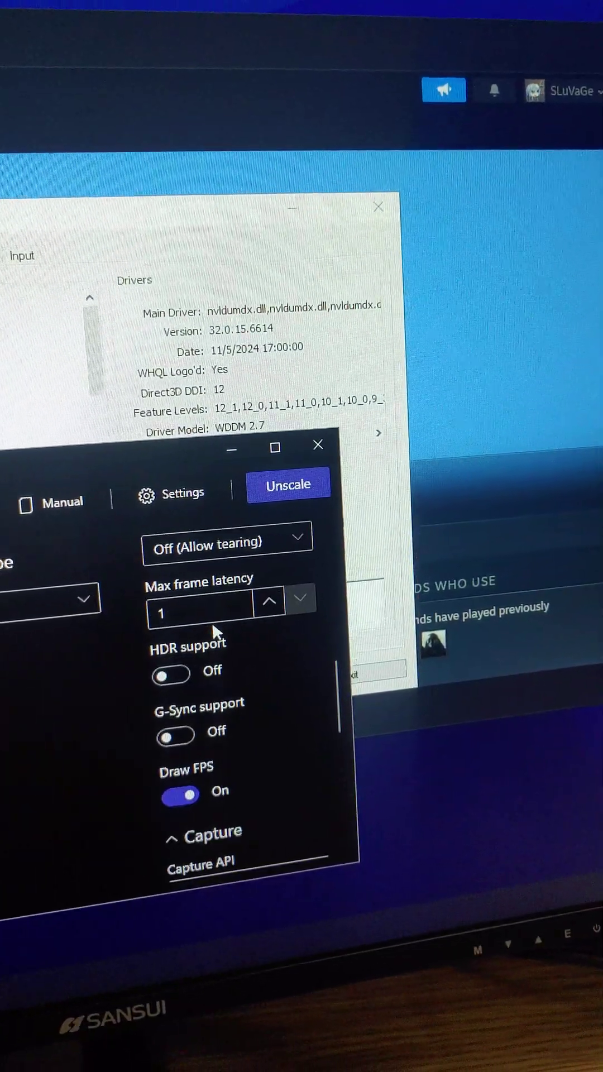
pyautogui.scroll(-3)
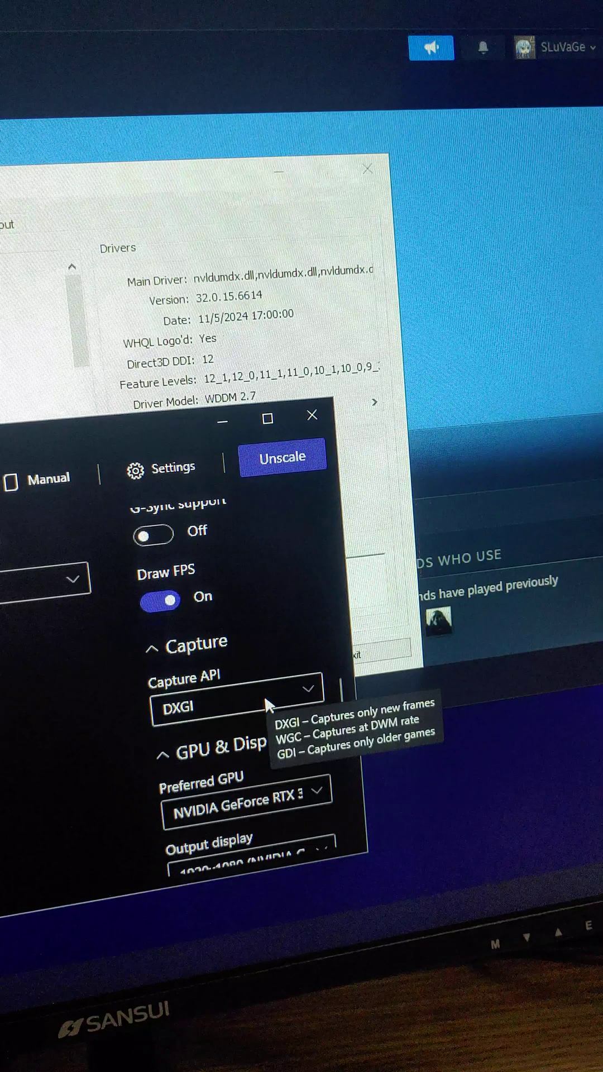
pyautogui.click(236, 716)
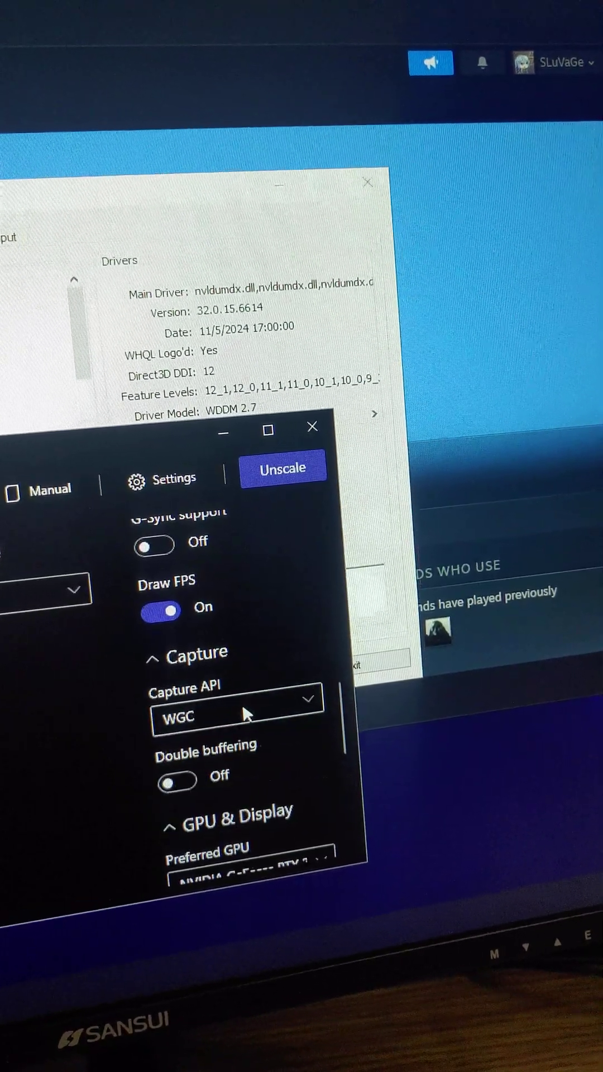